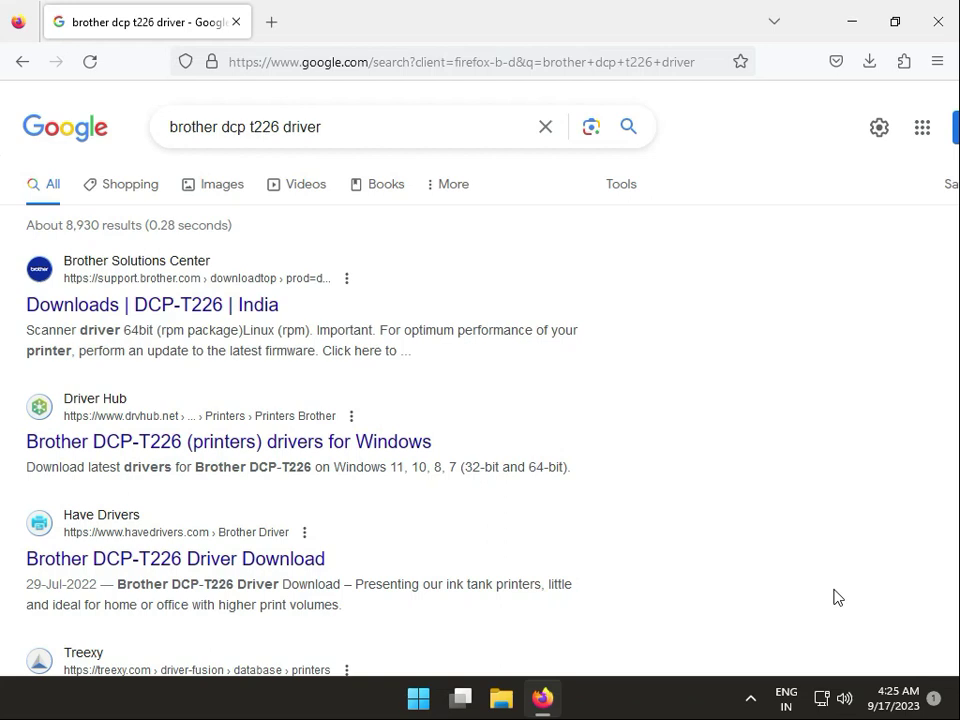
pyautogui.moveTo(640, 688)
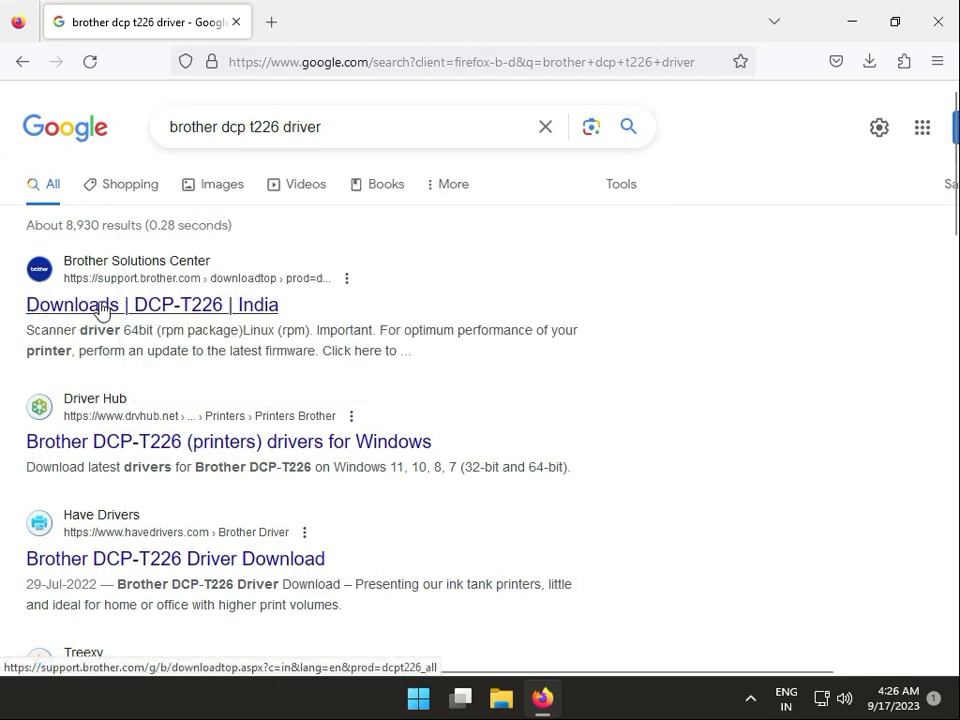
# Show the DCP-T226 downloads with Windows 11 as the operating system.
pyautogui.click(152, 304)
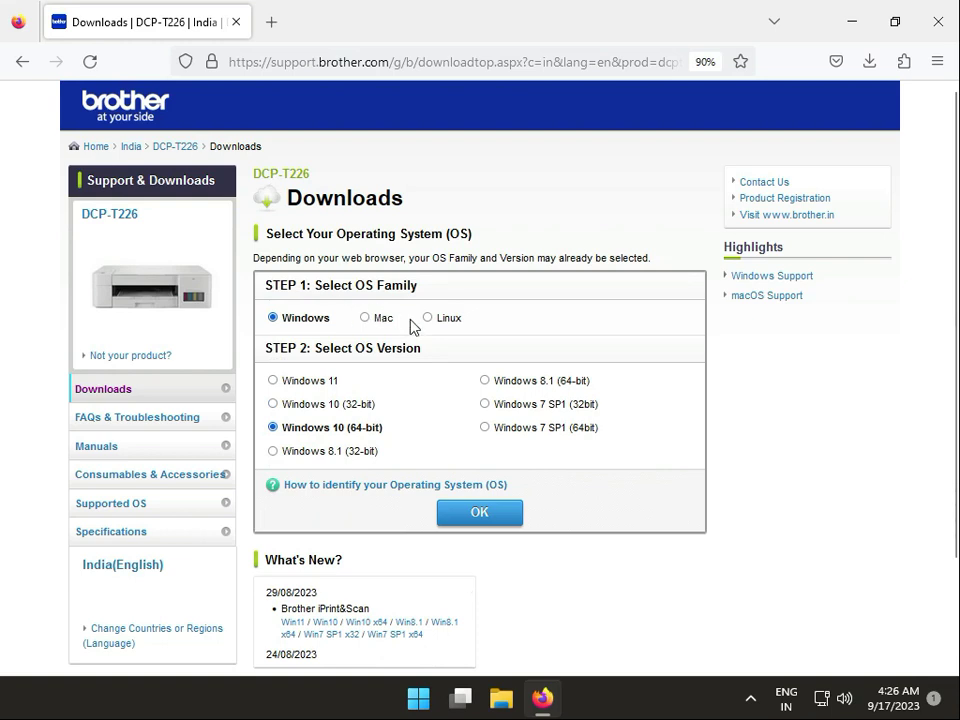
pyautogui.moveTo(332, 324)
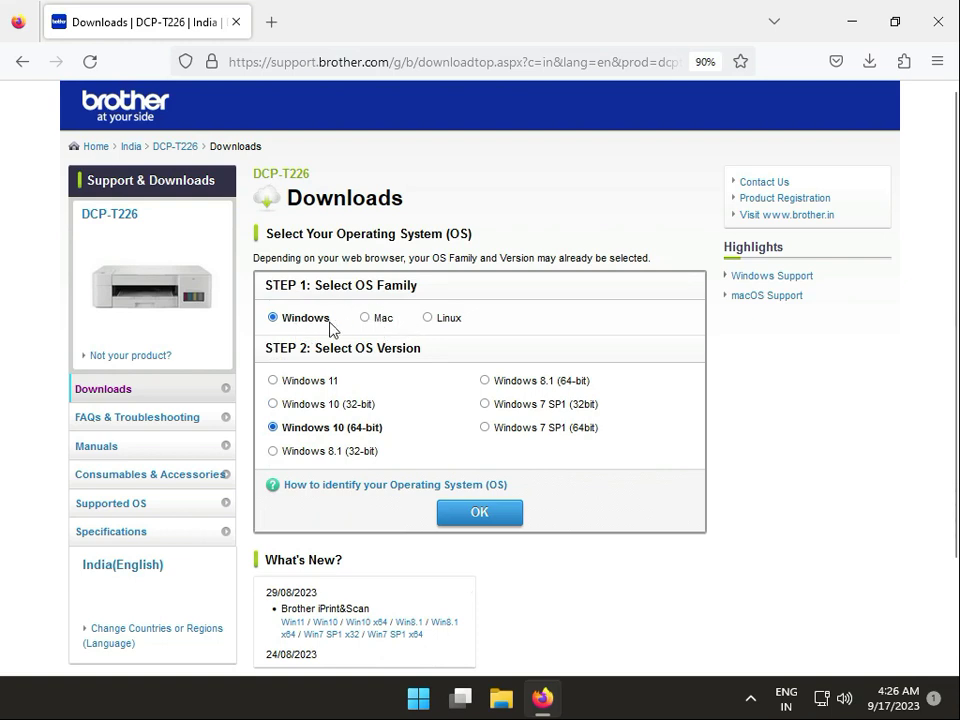
pyautogui.moveTo(336, 336)
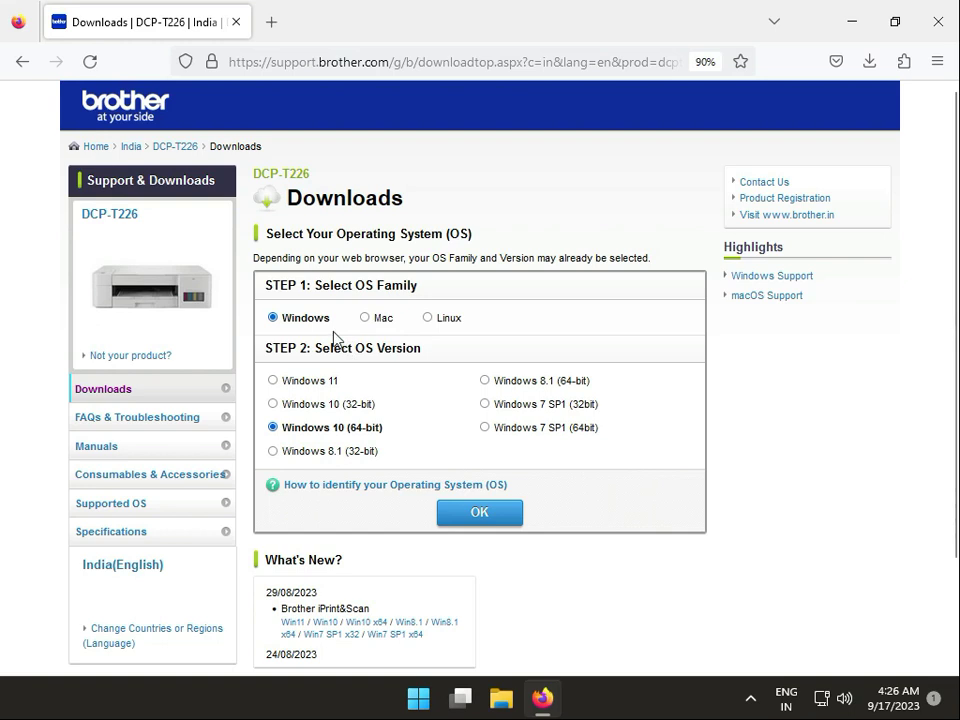
pyautogui.moveTo(272, 388)
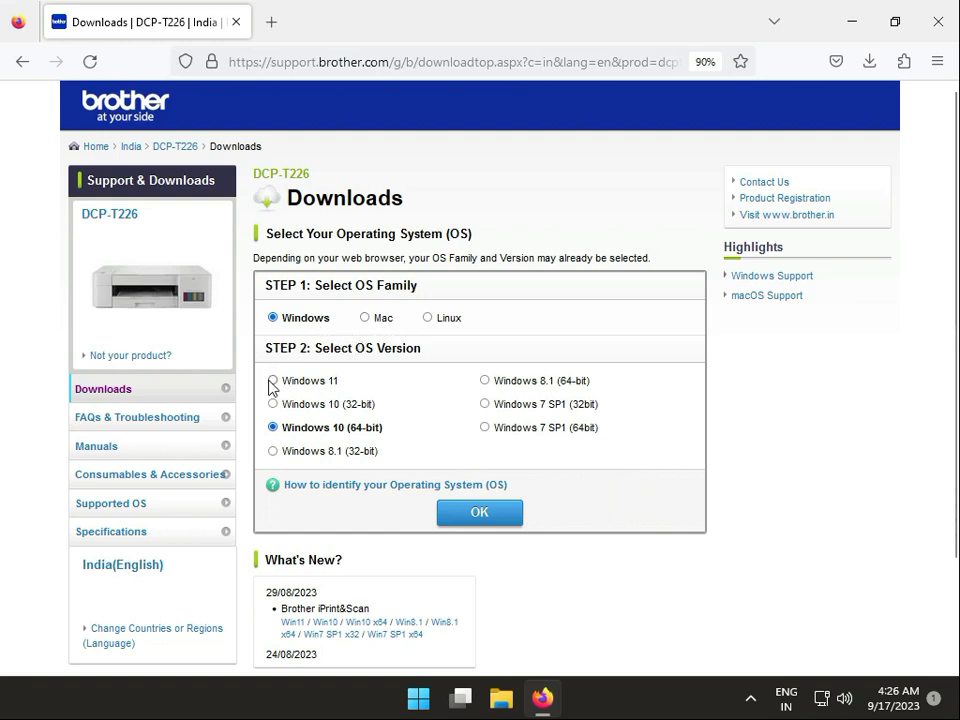
pyautogui.click(272, 380)
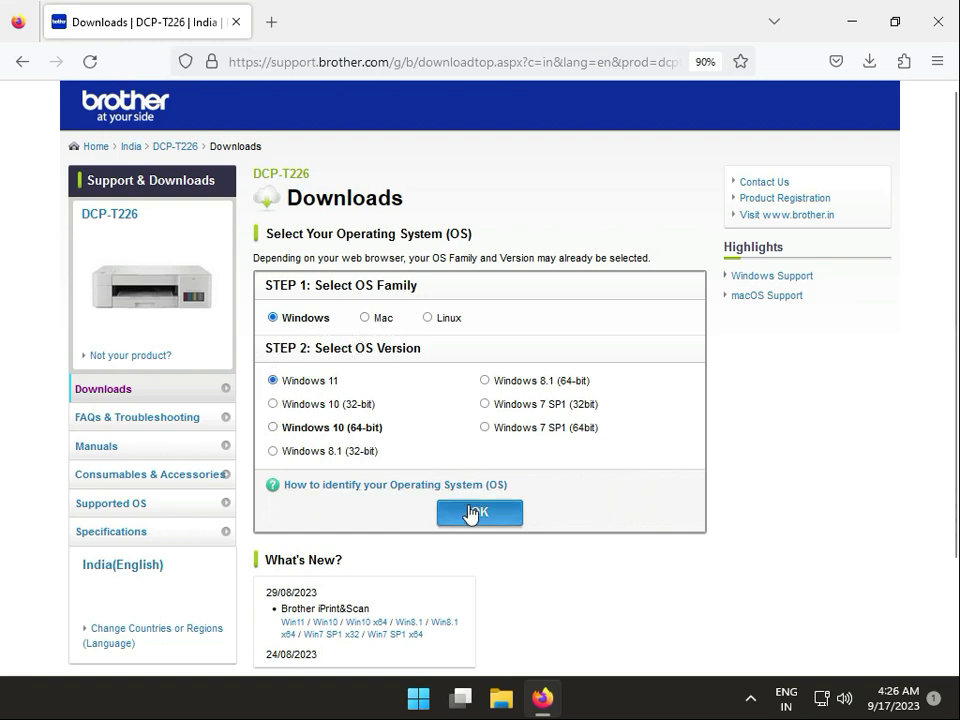
pyautogui.click(480, 512)
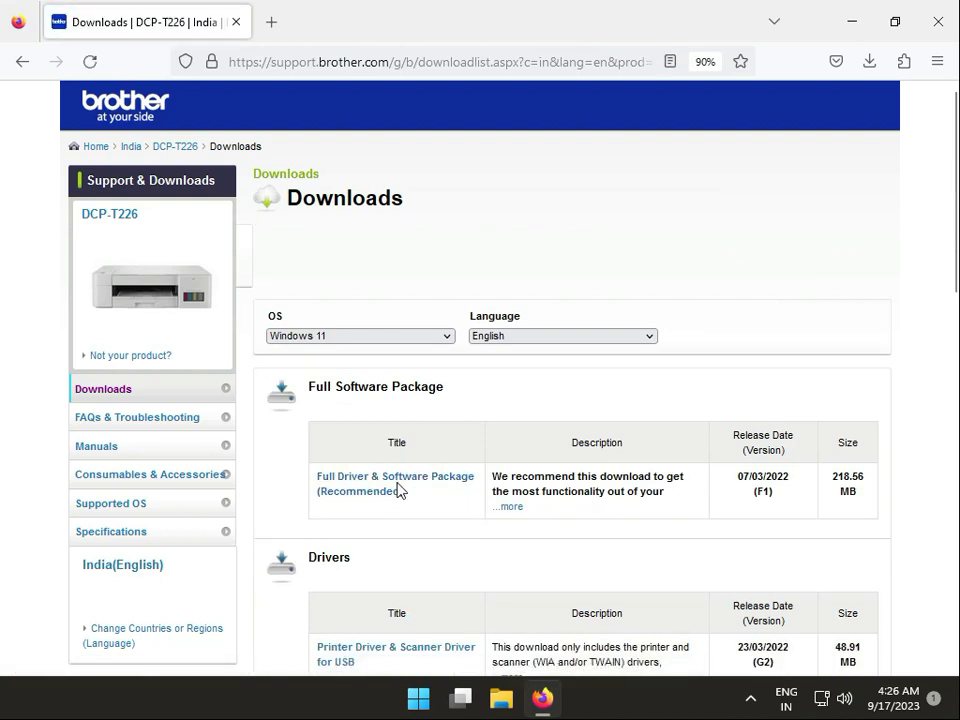
# Agree to the EULA and start downloading the Full Driver & Software Package.
pyautogui.click(396, 482)
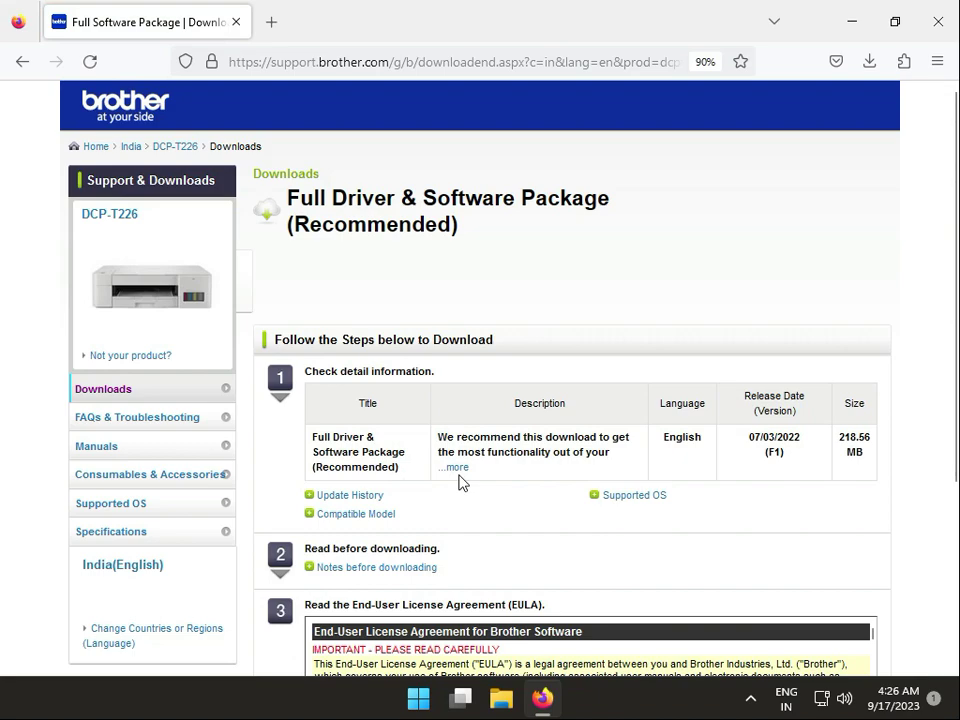
pyautogui.scroll(-3)
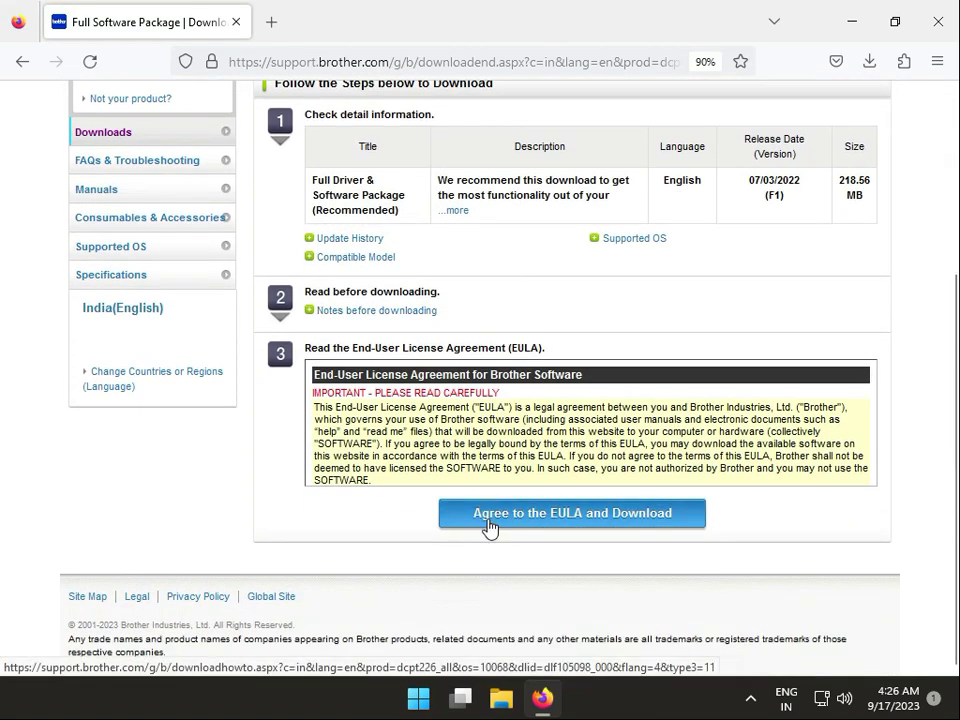
pyautogui.click(572, 512)
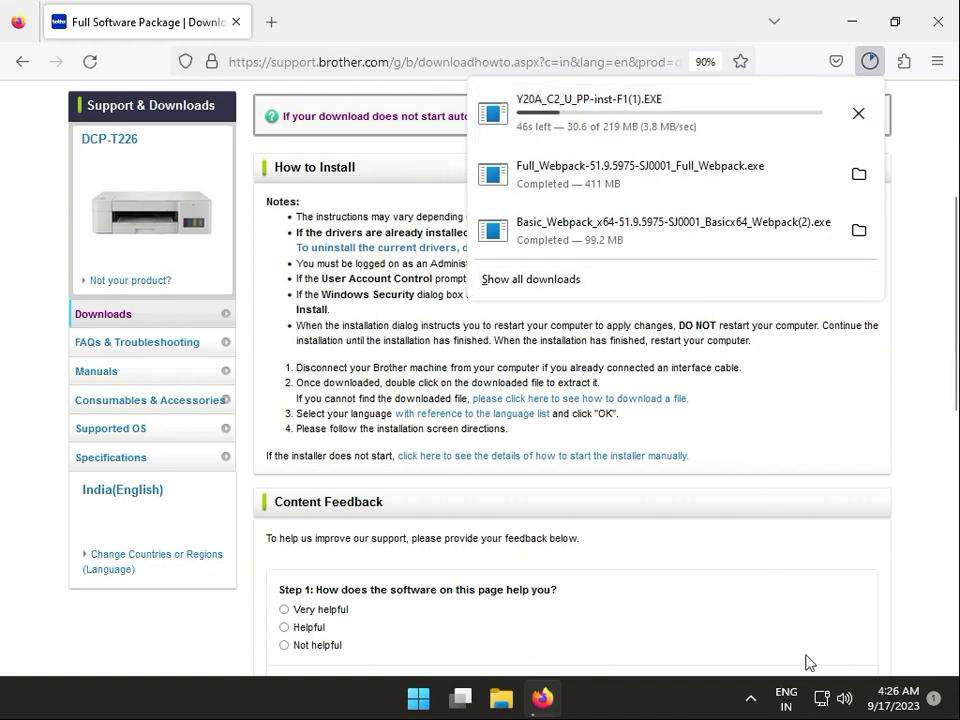
pyautogui.moveTo(820, 696)
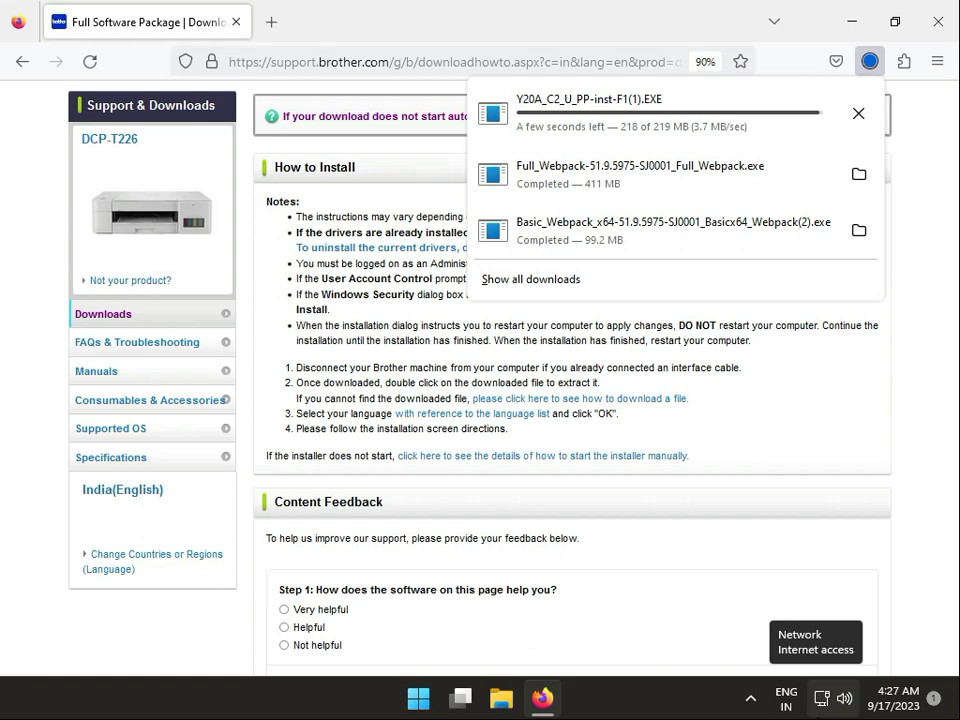
# Run the downloaded .EXE and let it decompress up to the UAC prompt.
pyautogui.click(648, 112)
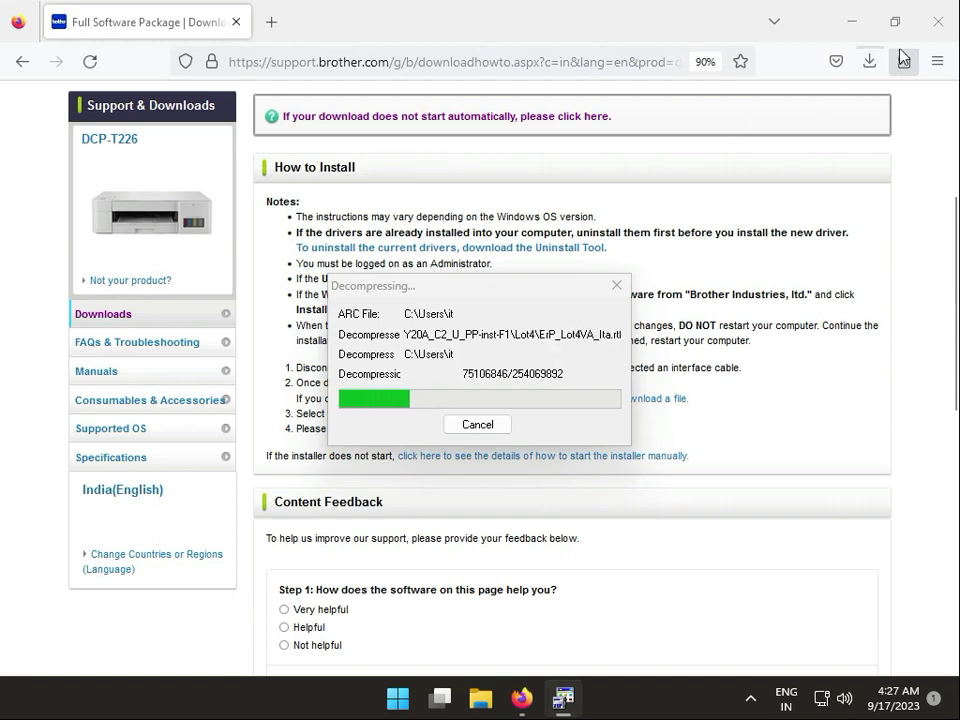
pyautogui.click(852, 20)
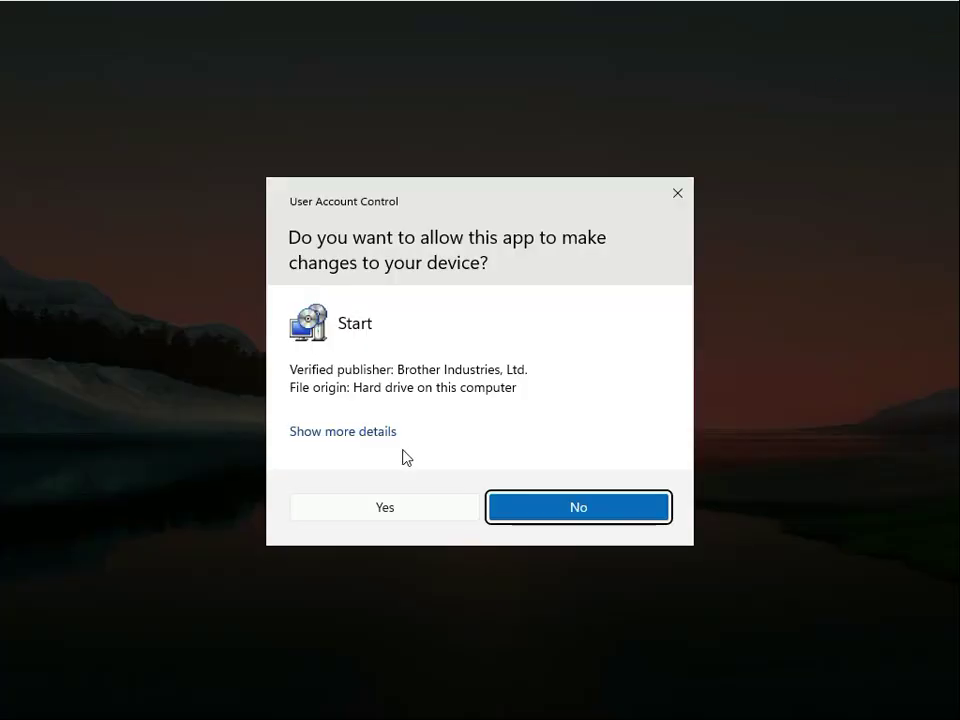
# Allow the setup to run, keep English, and accept the licence agreement.
pyautogui.click(384, 508)
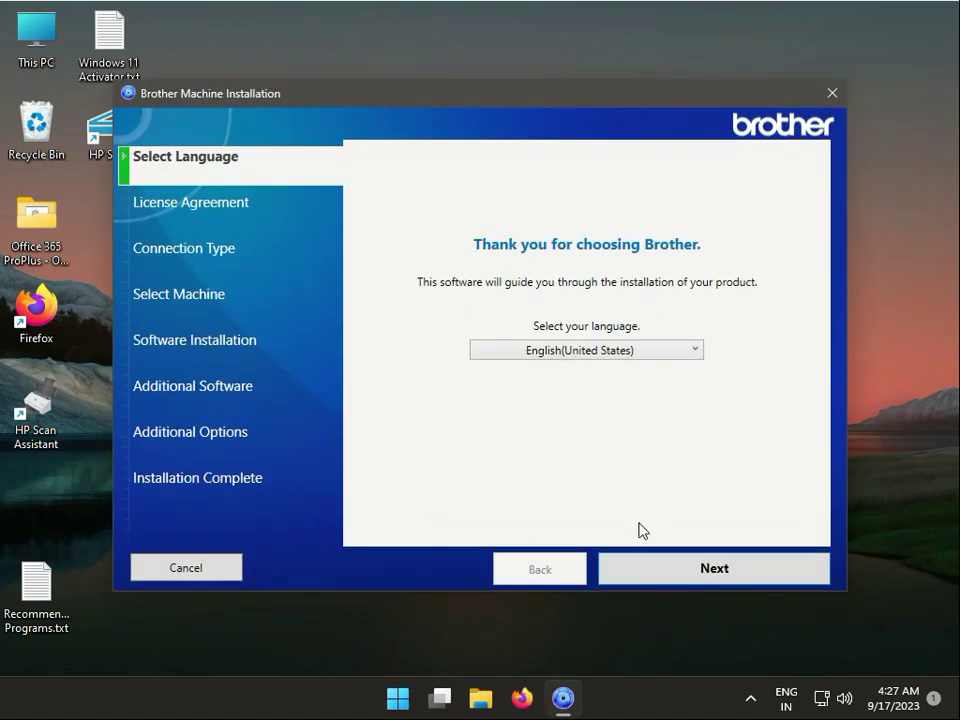
pyautogui.click(714, 568)
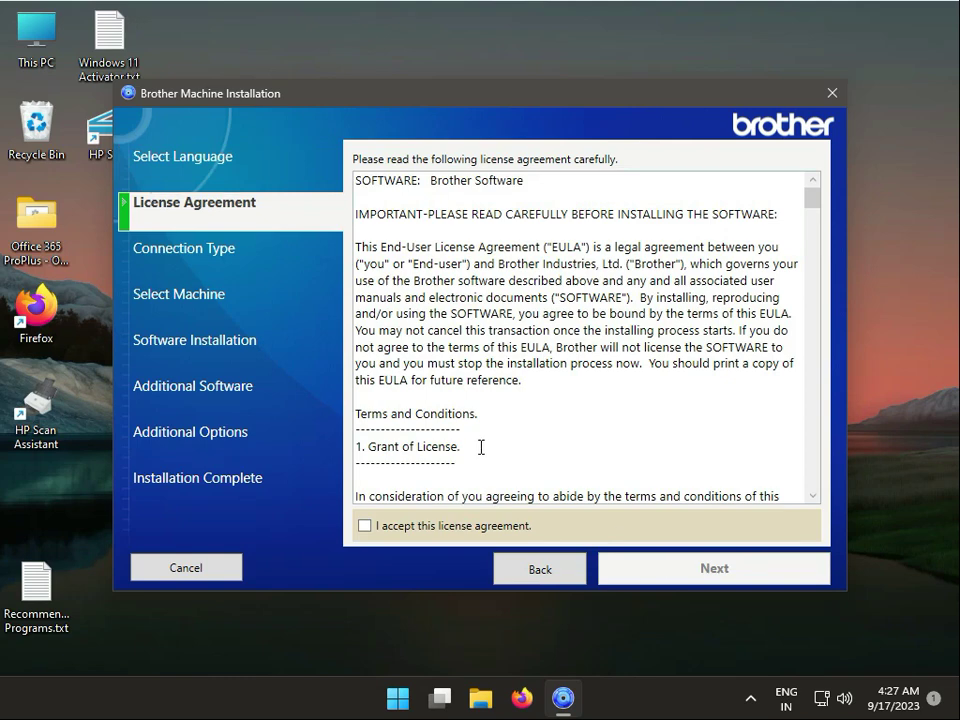
pyautogui.click(364, 524)
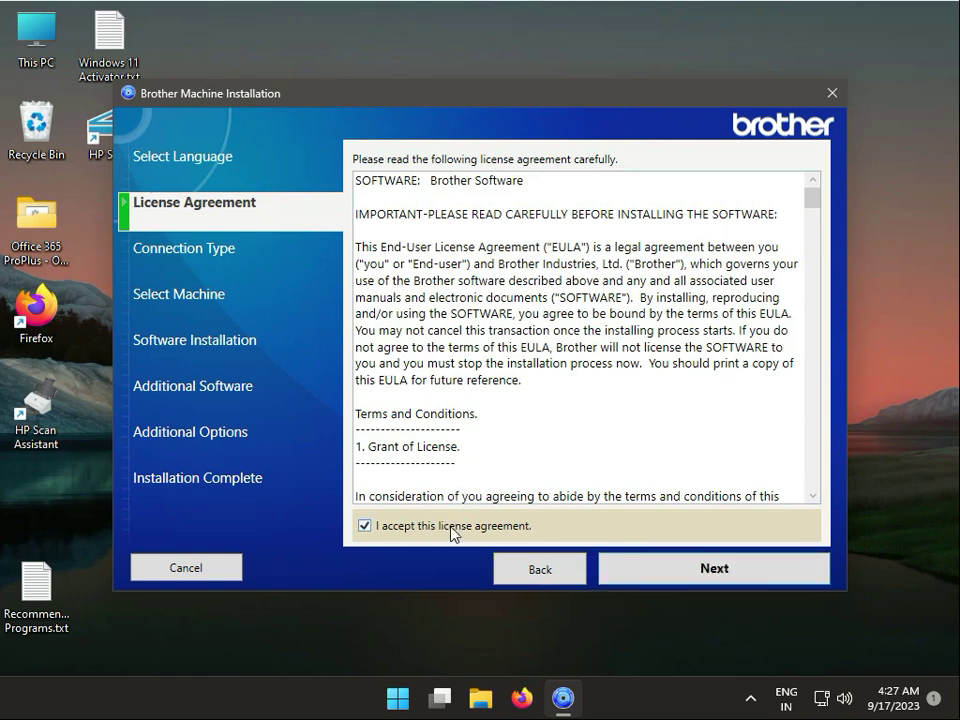
pyautogui.moveTo(580, 540)
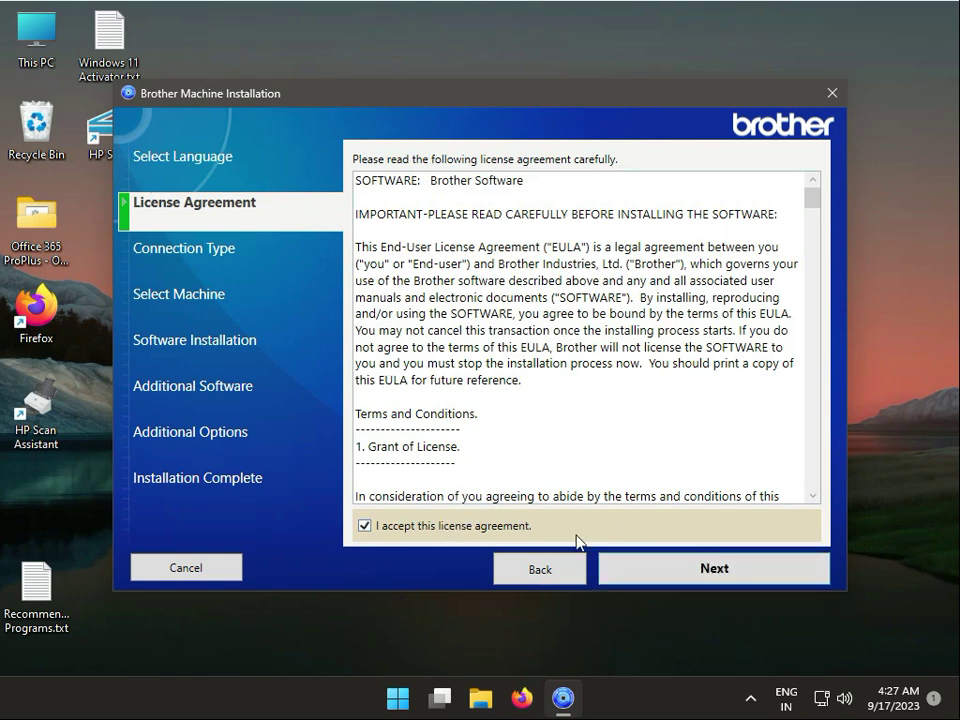
pyautogui.click(714, 568)
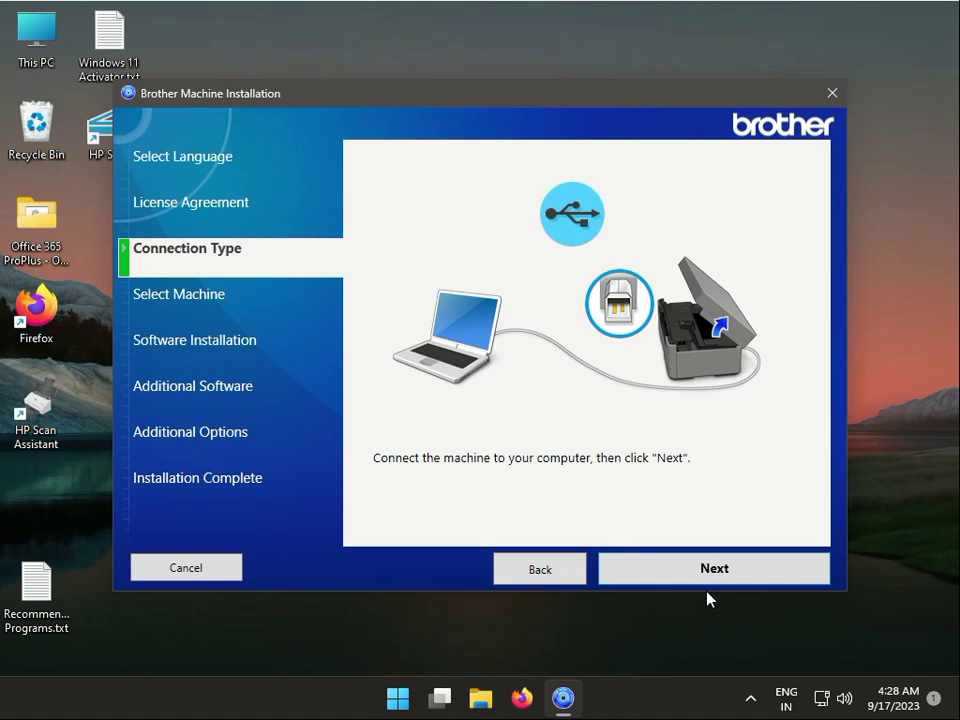
pyautogui.moveTo(708, 604)
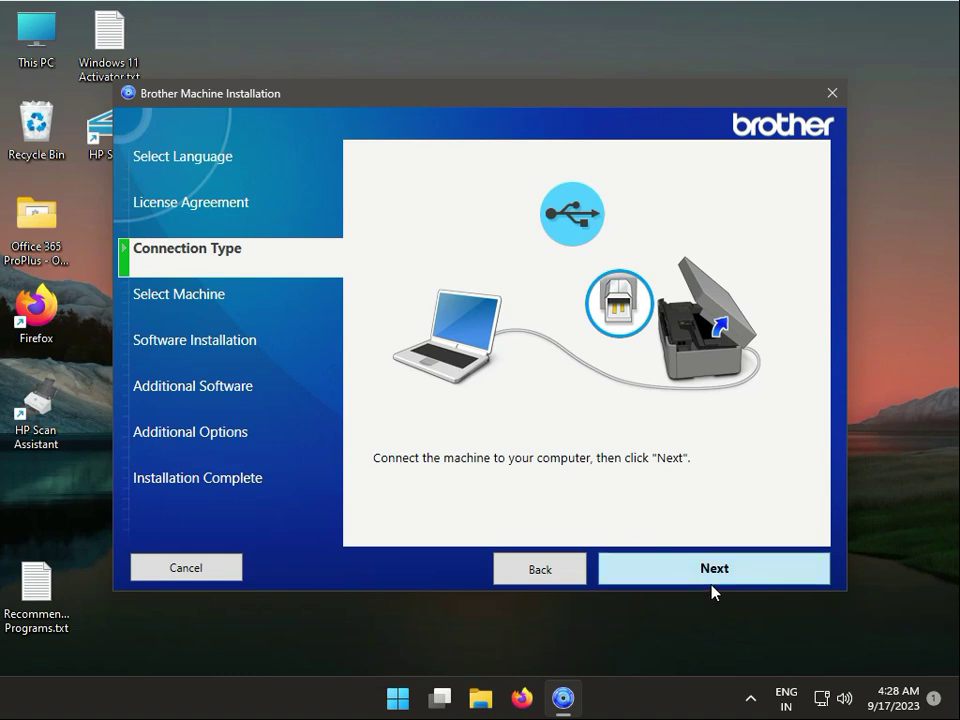
# Confirm the USB connection so the installer searches for the machine.
pyautogui.click(714, 568)
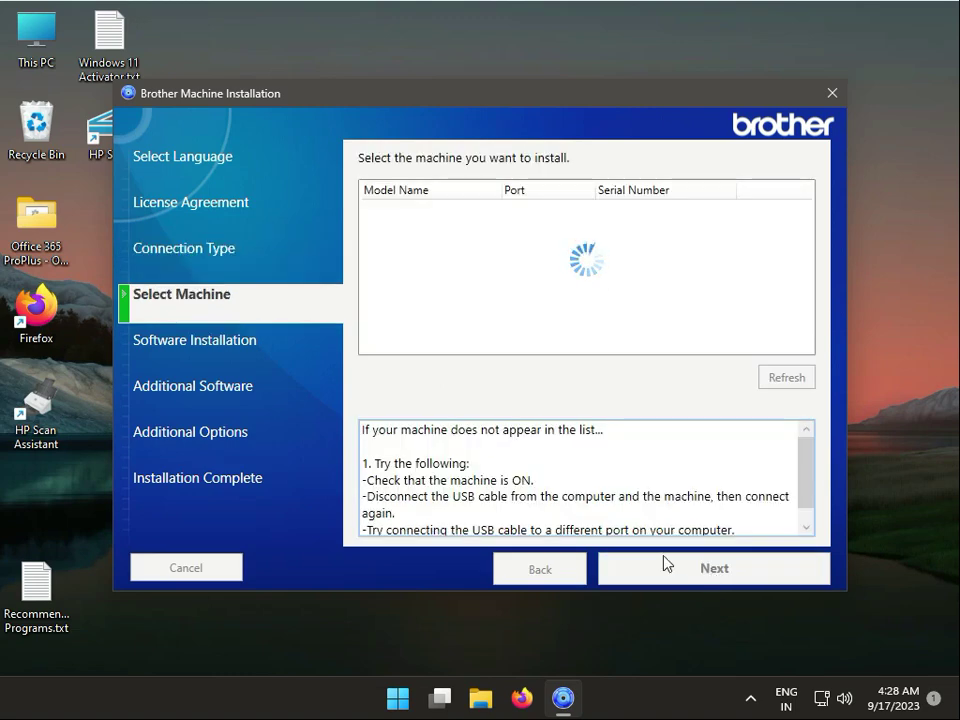